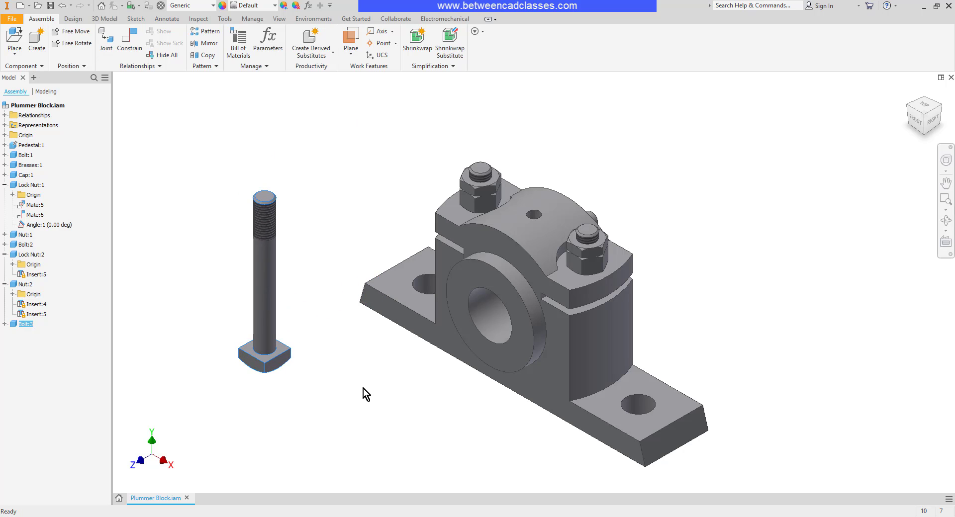
mouse_move(312, 323)
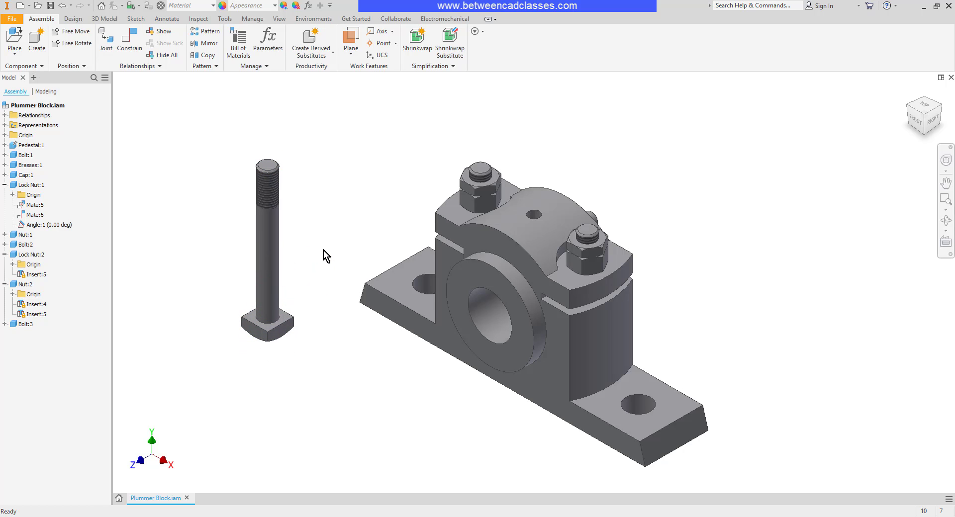
mouse_move(349, 267)
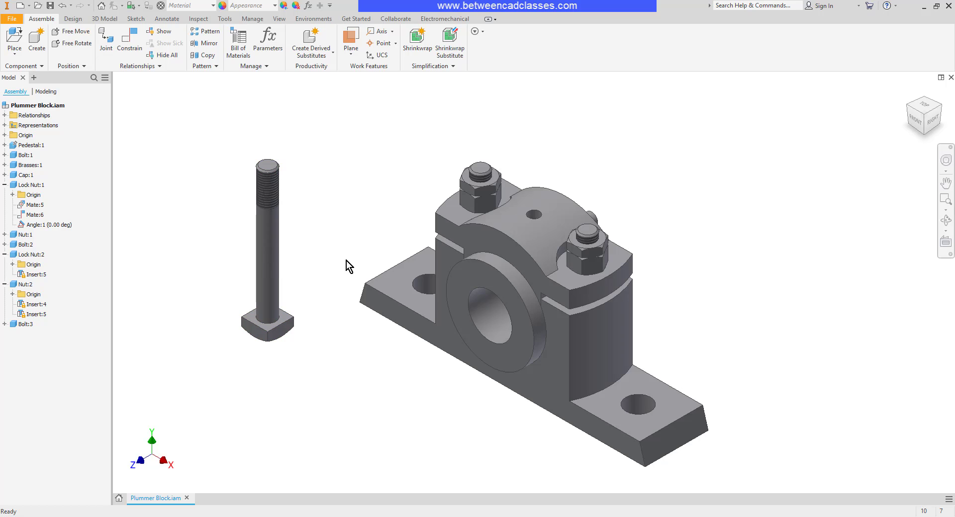
mouse_move(324, 255)
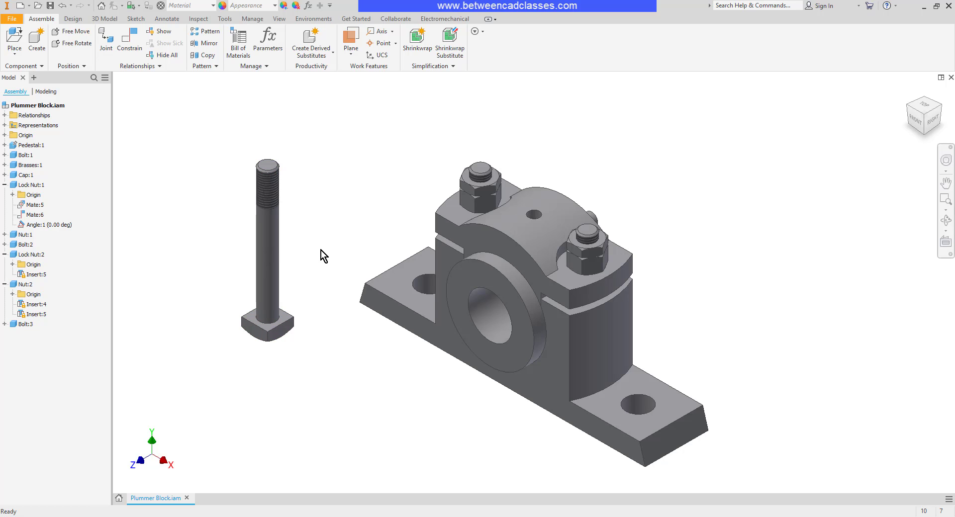
mouse_move(368, 218)
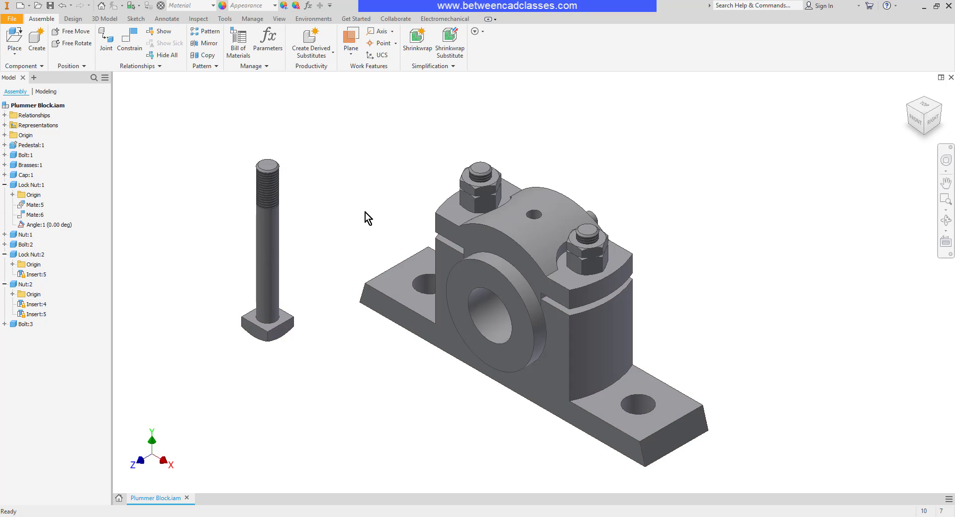
Place a fourth Bolt.ipt beside the block, rotated 90° about Z before placement
left_click(14, 42)
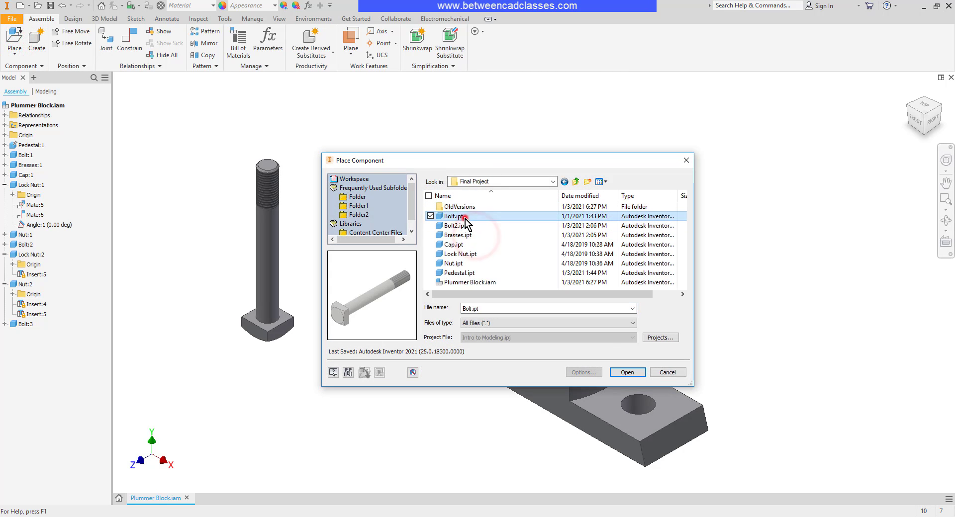
left_click(626, 372)
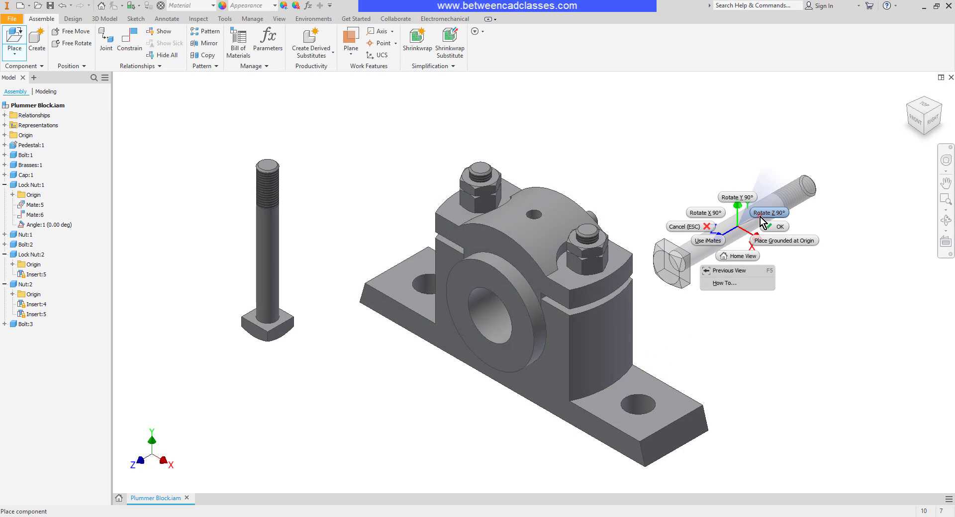
left_click(768, 211)
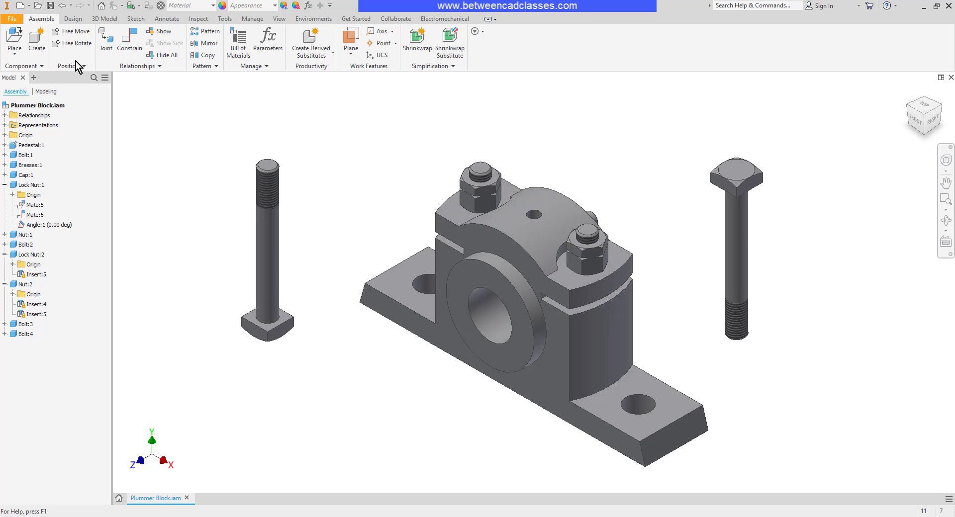
mouse_move(75, 43)
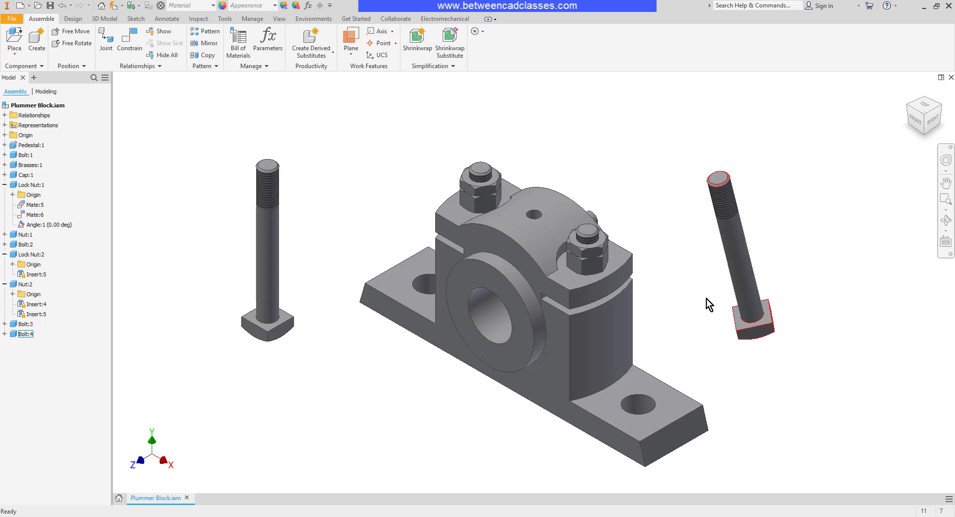
View the pedestal's underside, then free-rotate Bolt:4 so its head points upward
left_click_drag(709, 304, 602, 372)
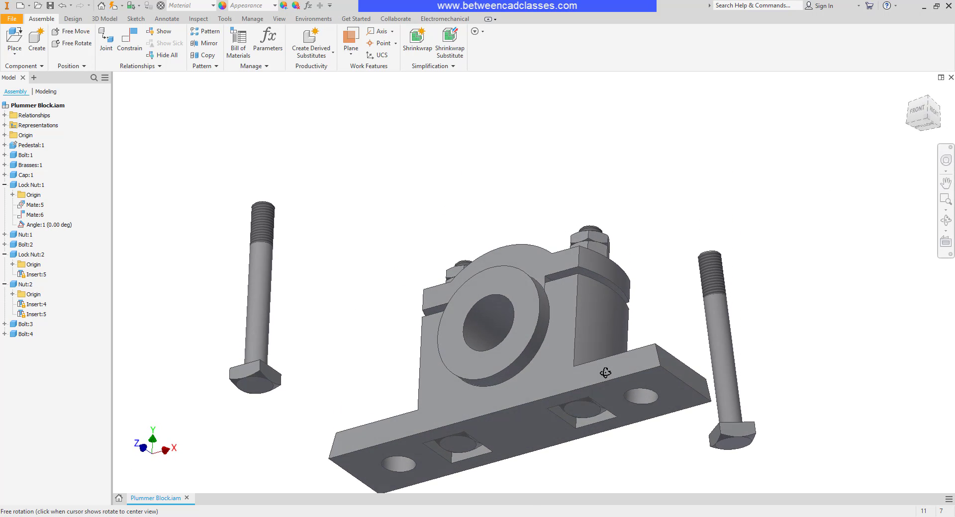
left_click_drag(603, 372, 636, 365)
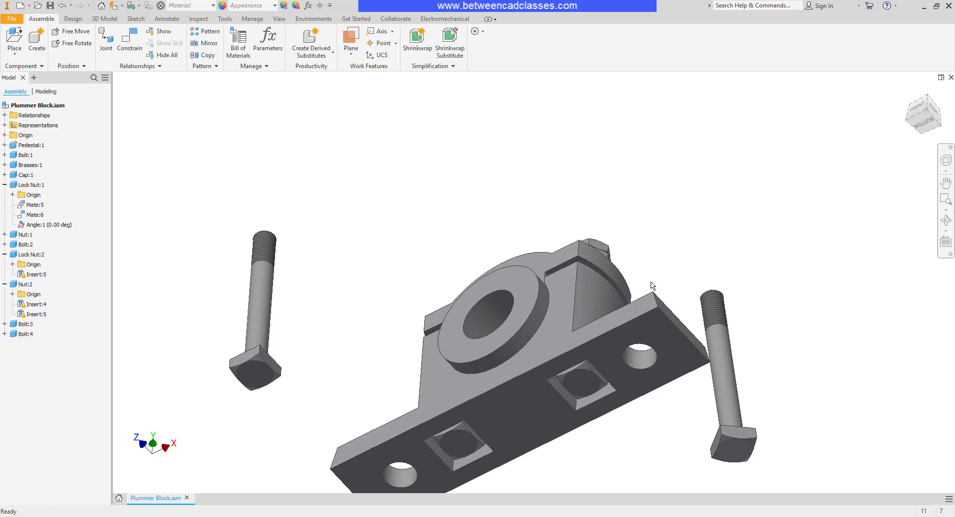
mouse_move(75, 43)
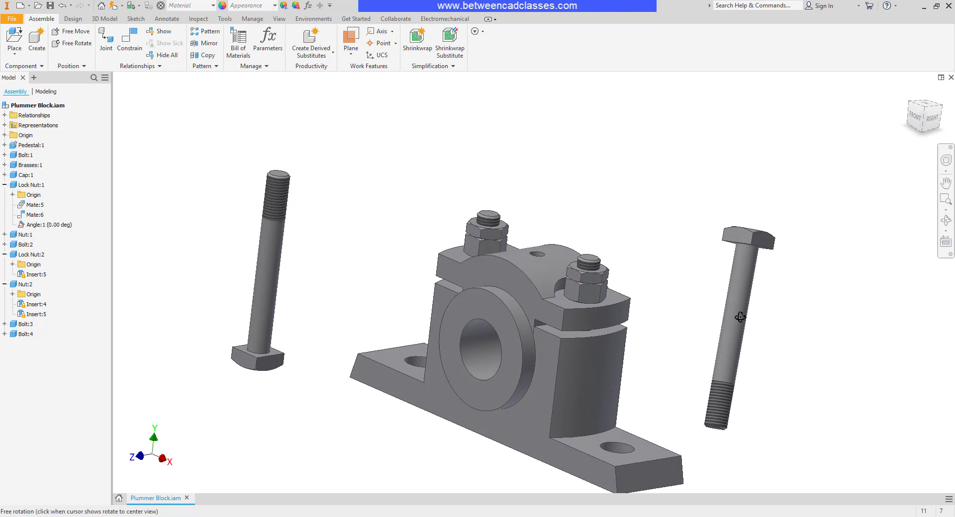
left_click_drag(740, 316, 769, 272)
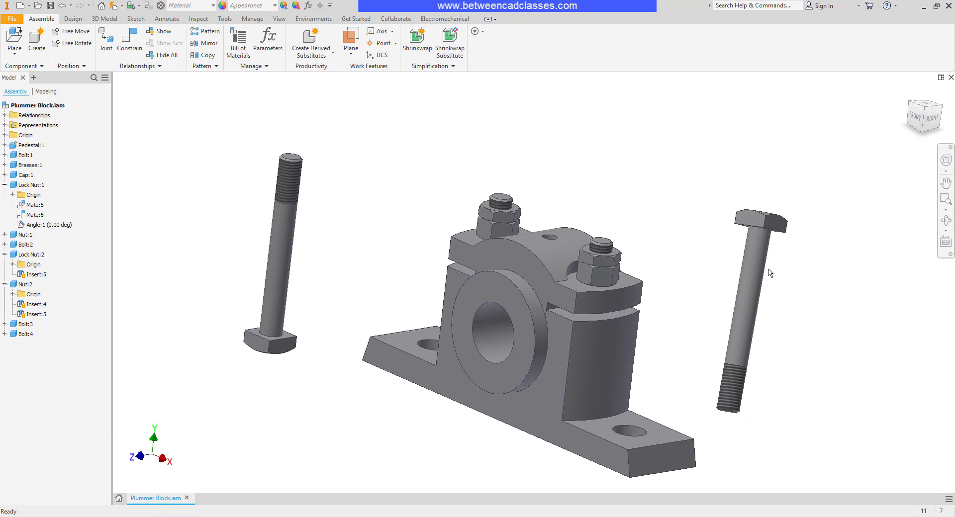
mouse_move(637, 267)
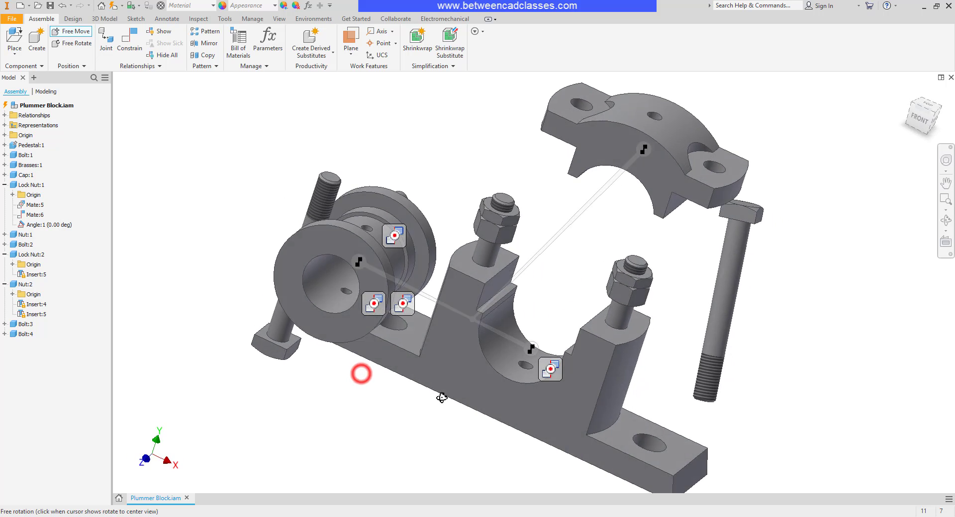
left_click_drag(361, 374, 371, 369)
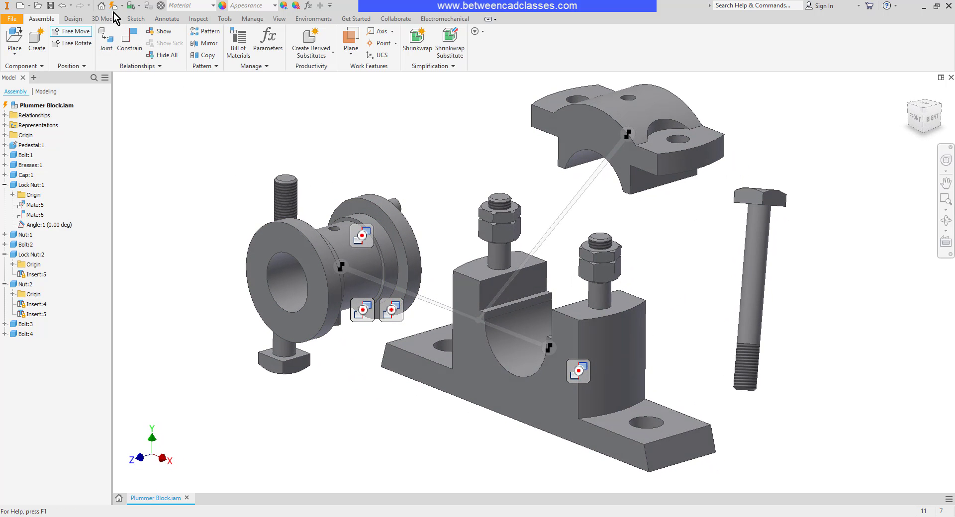
mouse_move(113, 5)
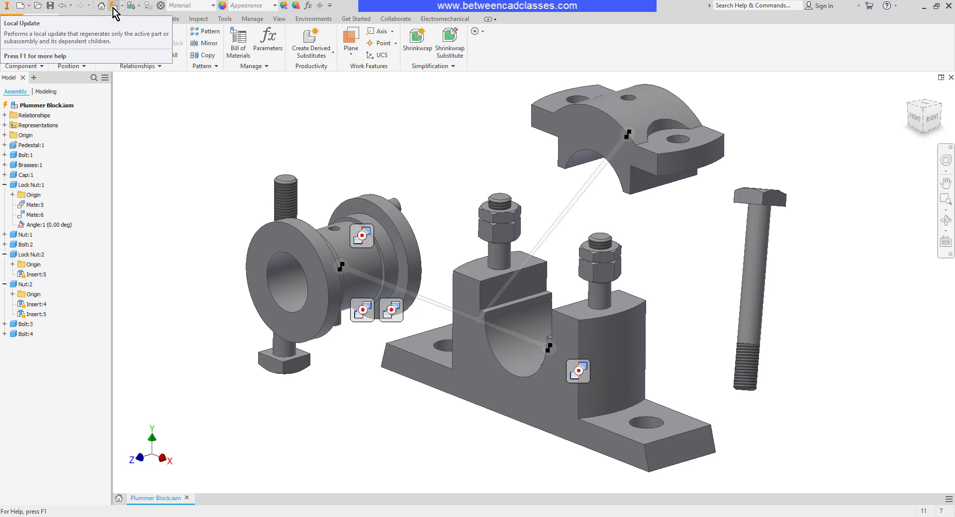
left_click(113, 11)
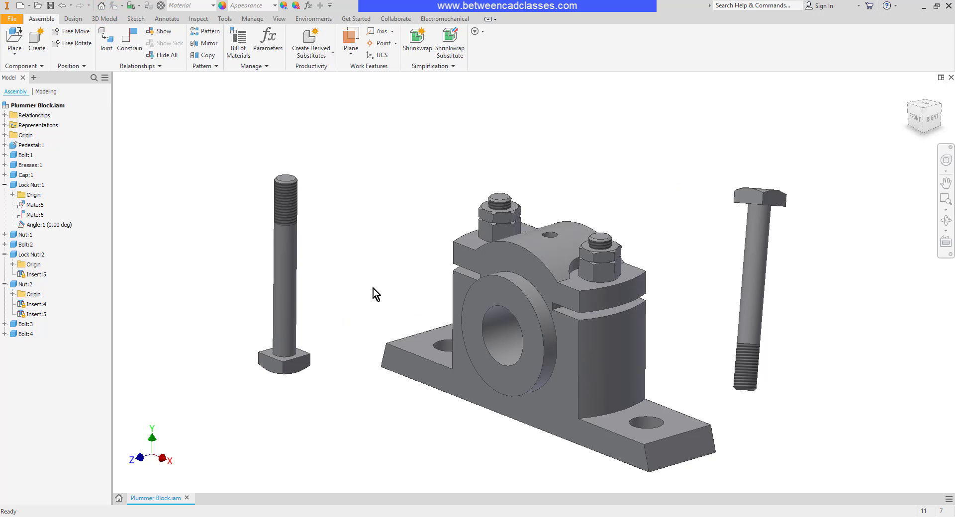